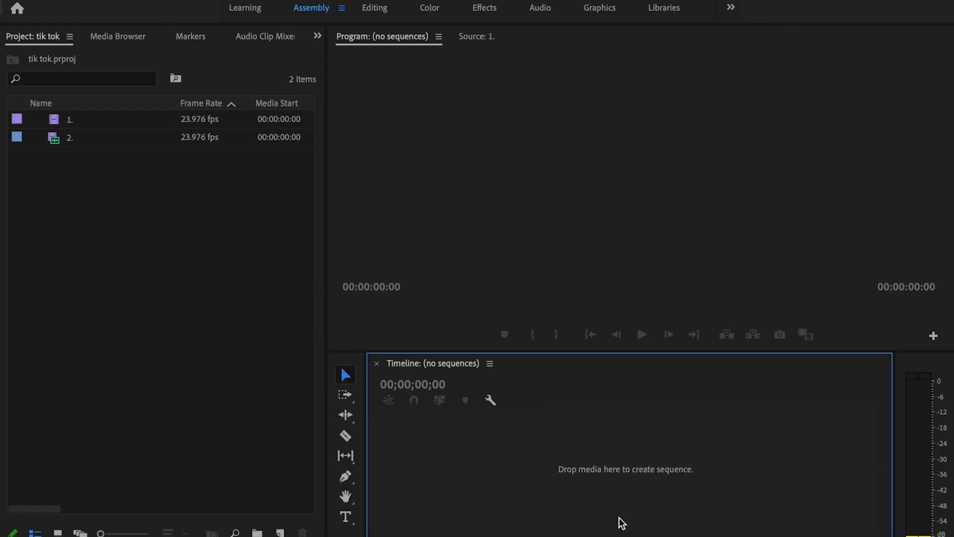
Start a new sequence via File > New > Sequence and view its Editing Mode setting
left_click(61, 8)
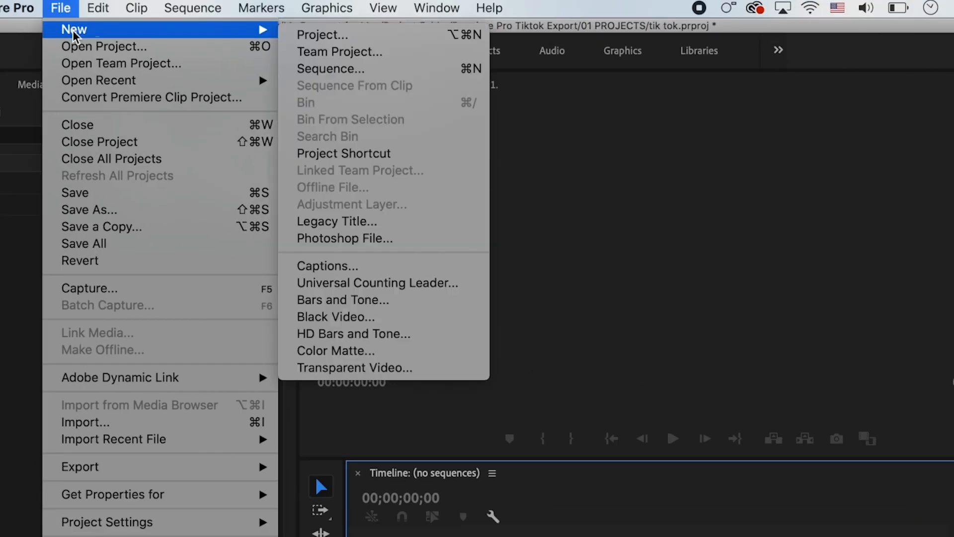
left_click(331, 69)
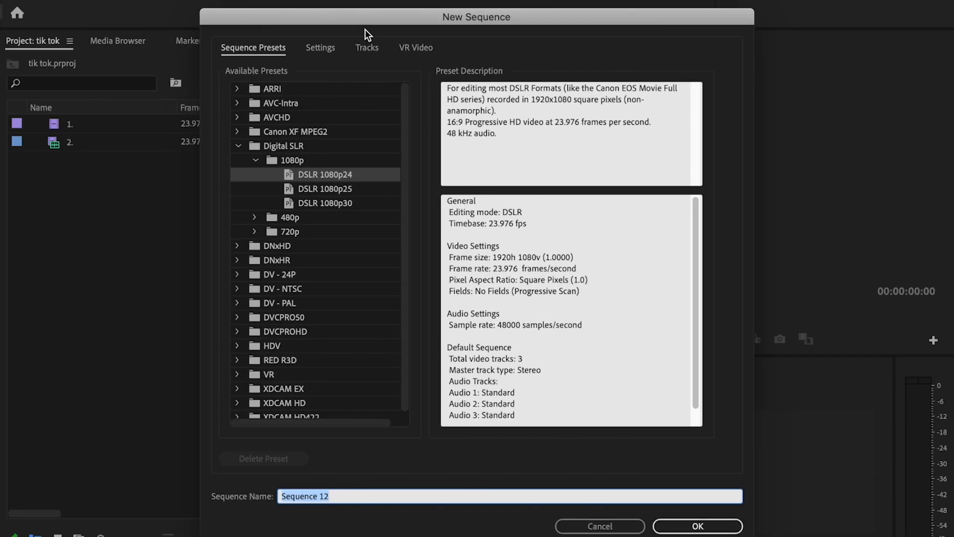
left_click(319, 48)
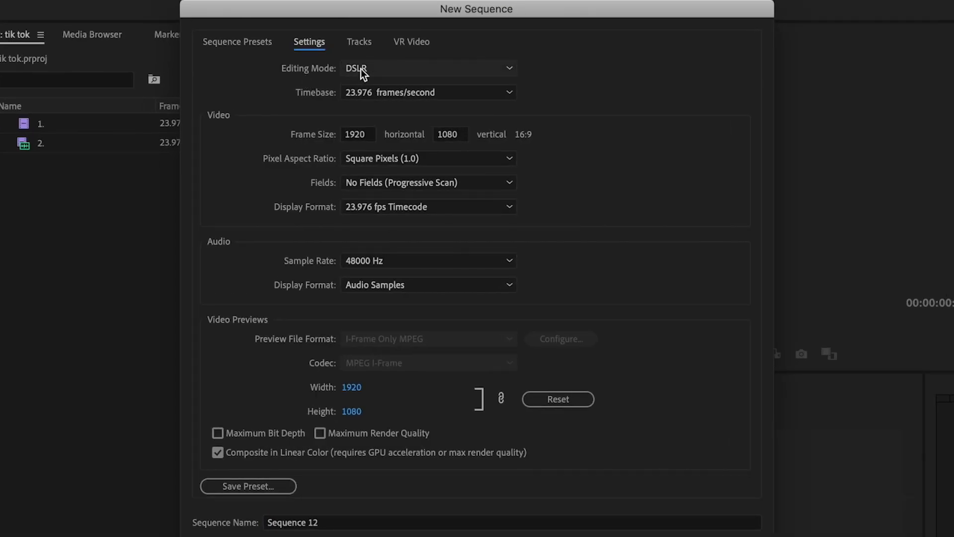
left_click(427, 68)
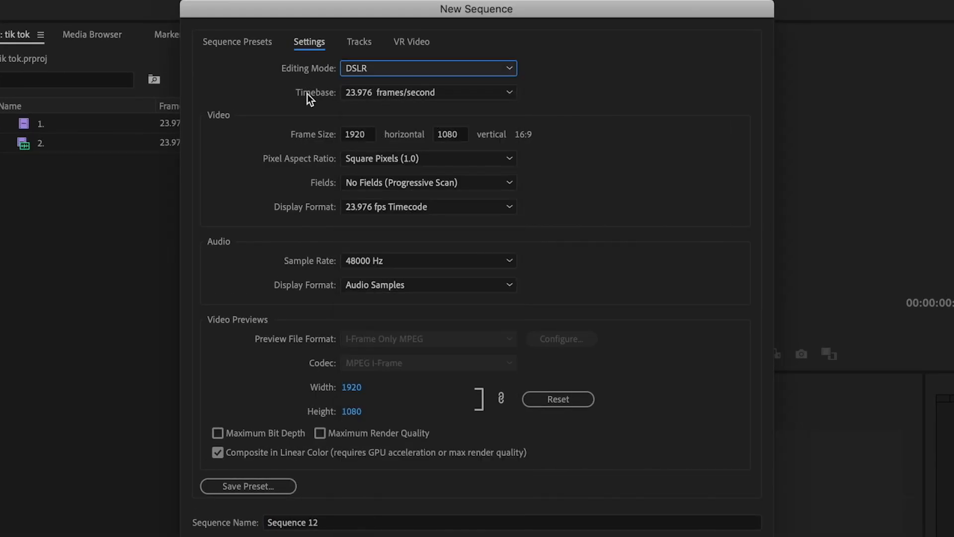
mouse_move(360, 105)
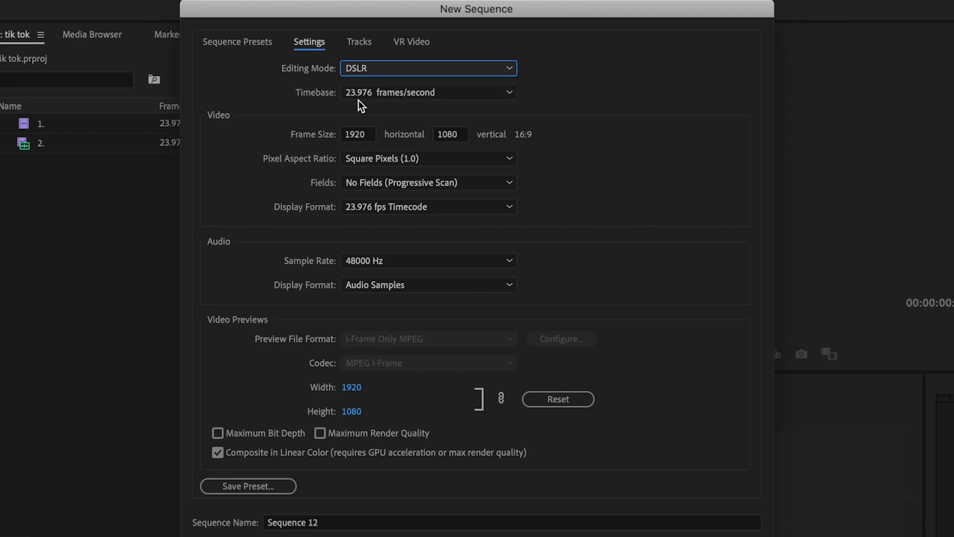
mouse_move(381, 107)
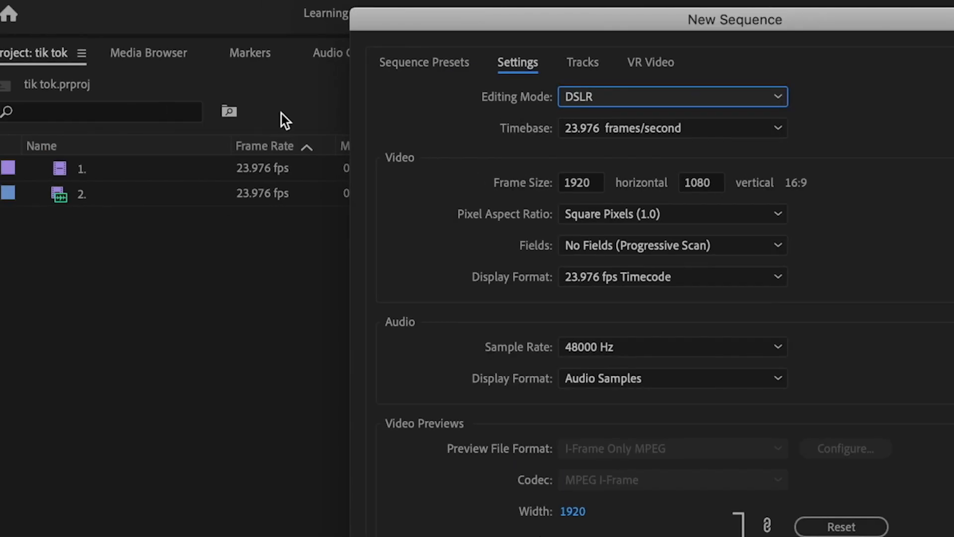
left_click(672, 128)
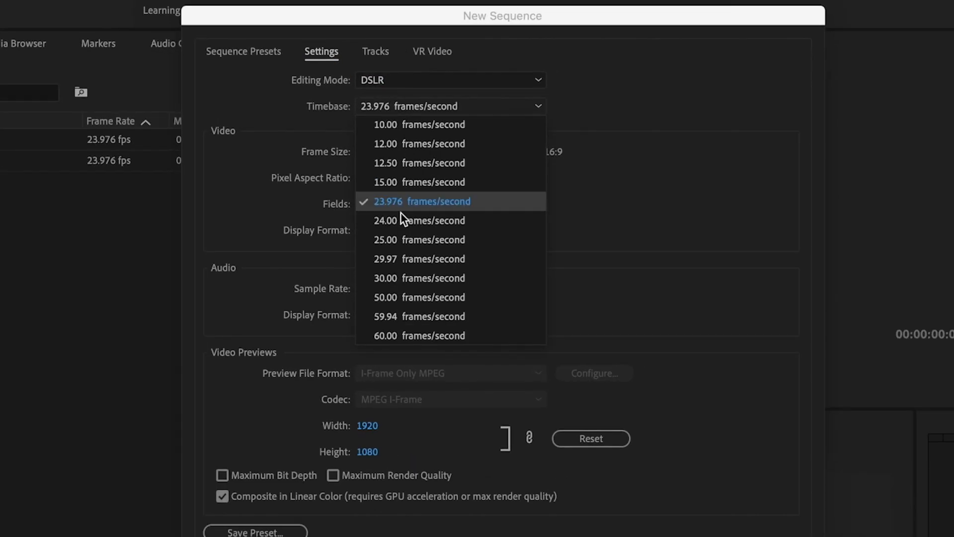
left_click(421, 200)
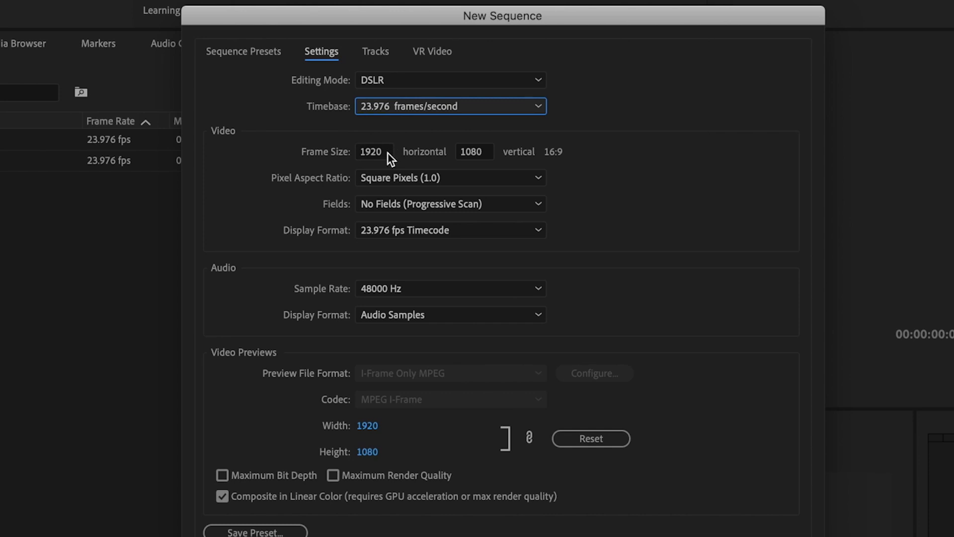
mouse_move(627, 158)
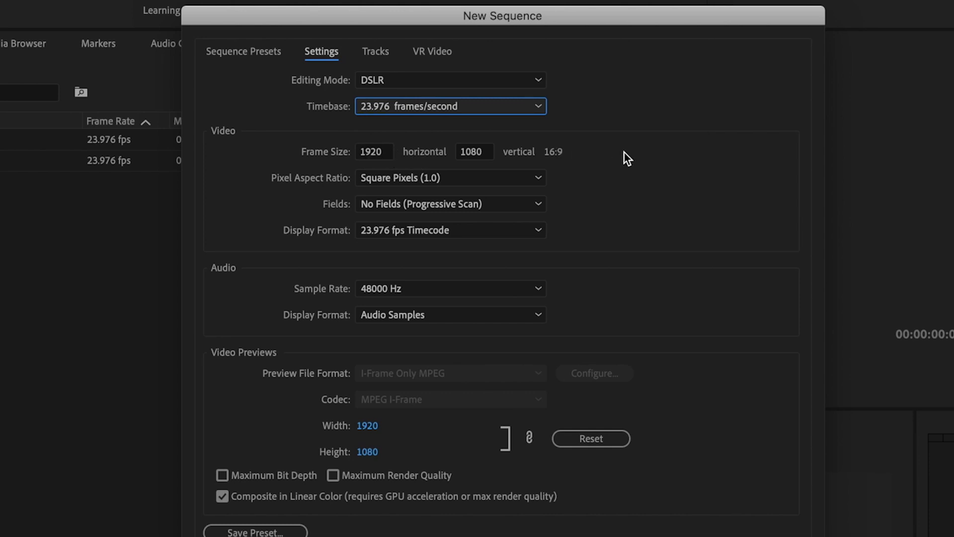
mouse_move(527, 154)
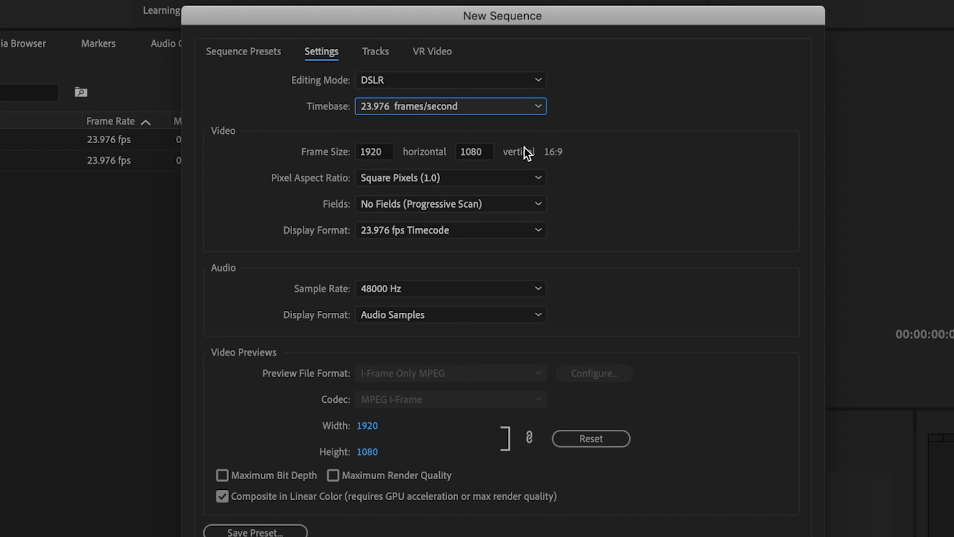
mouse_move(589, 151)
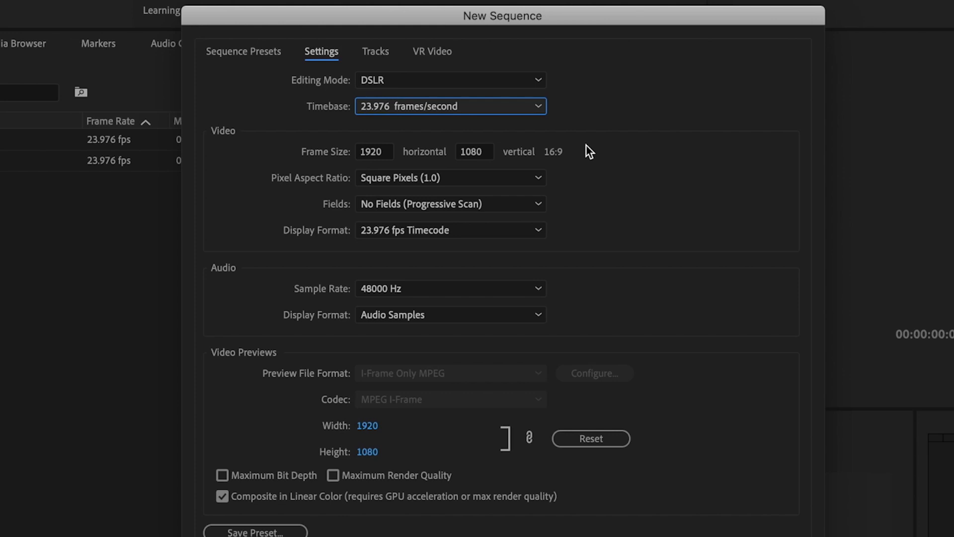
mouse_move(542, 172)
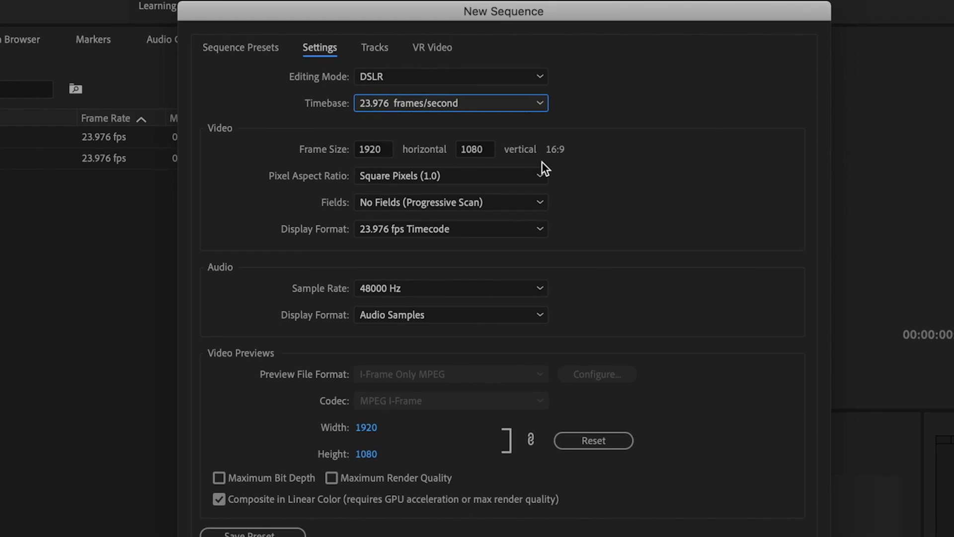
mouse_move(390, 161)
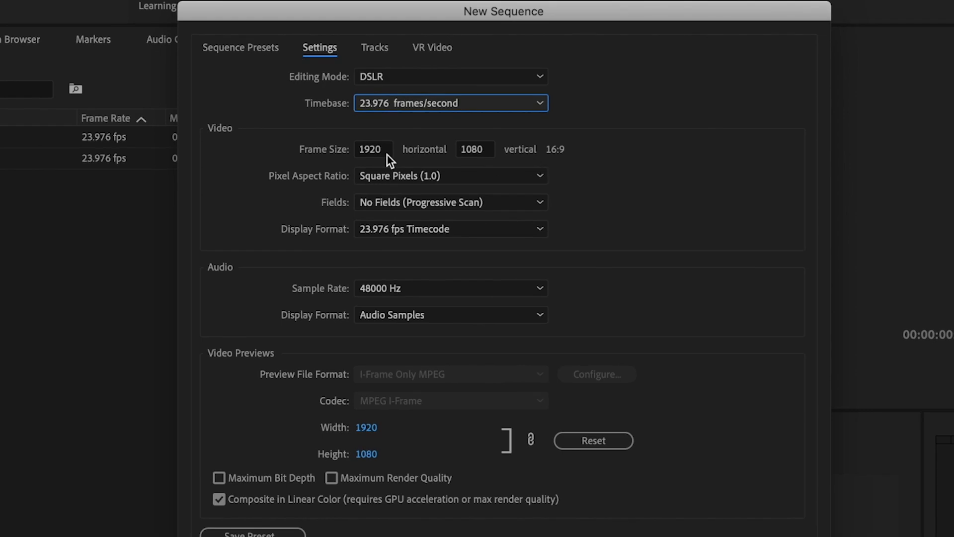
Set the frame size to 1080 horizontal by 1920 vertical and create Sequence 12
left_click(371, 149)
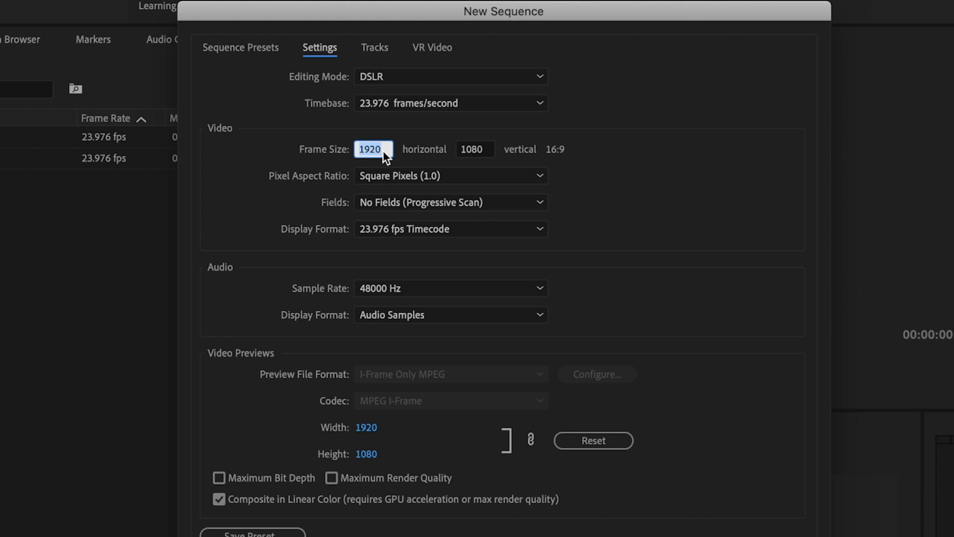
type("1080")
left_click(474, 149)
type("1920")
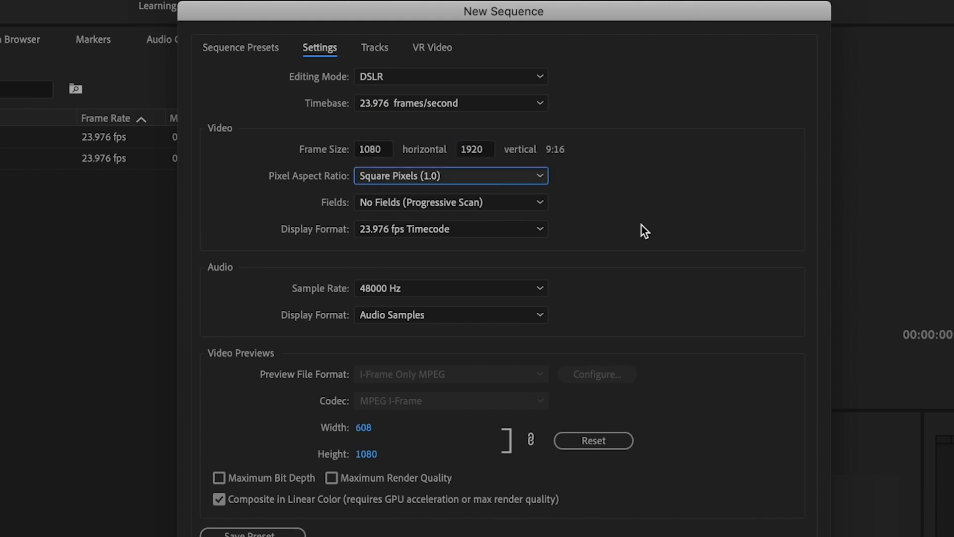
mouse_move(601, 171)
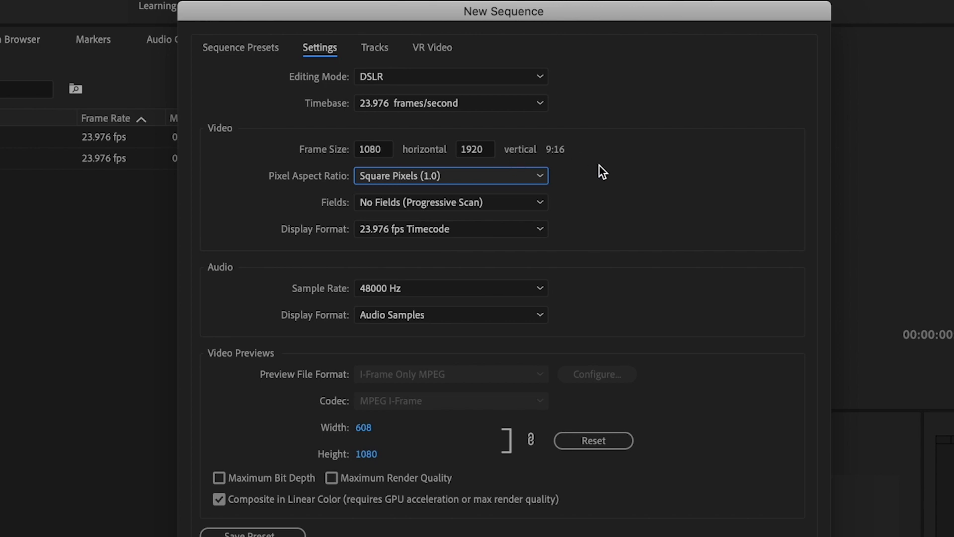
mouse_move(604, 164)
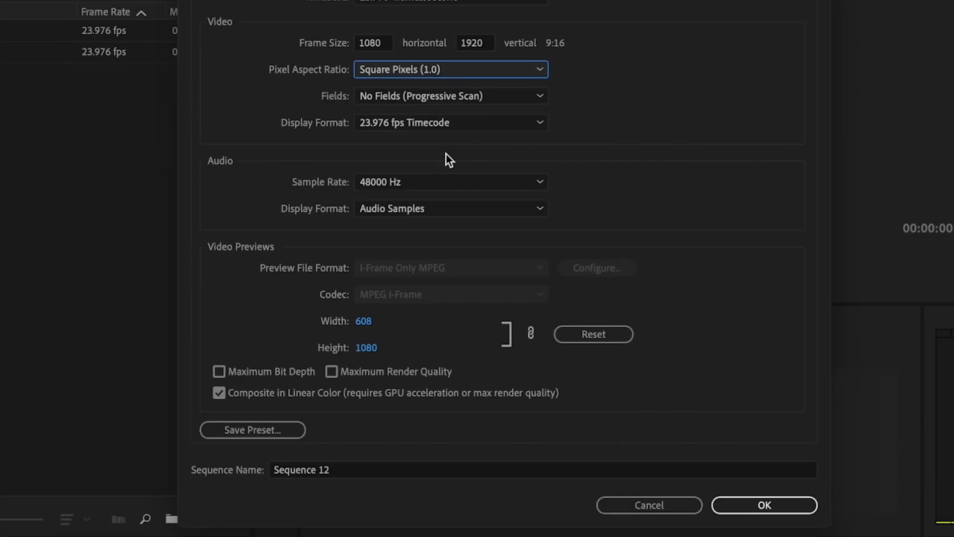
mouse_move(765, 505)
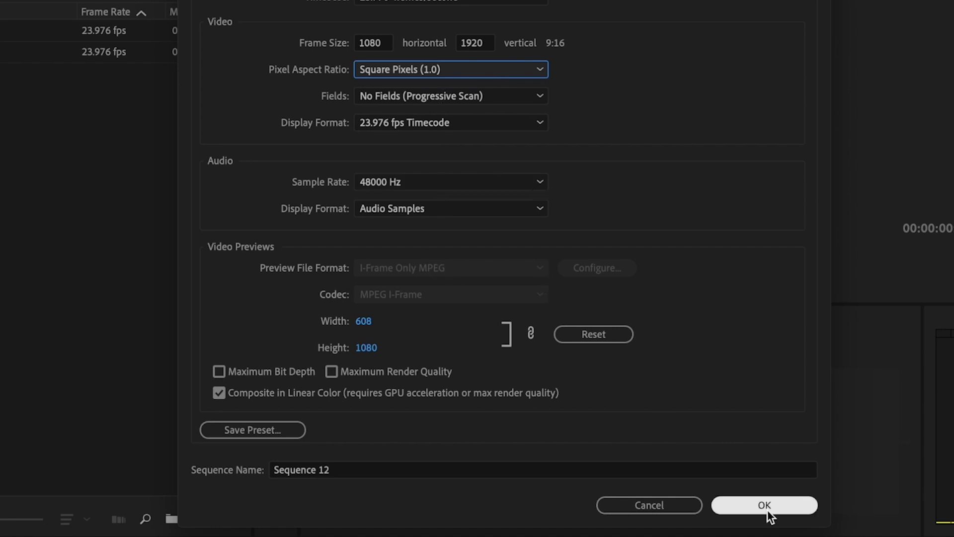
left_click(764, 505)
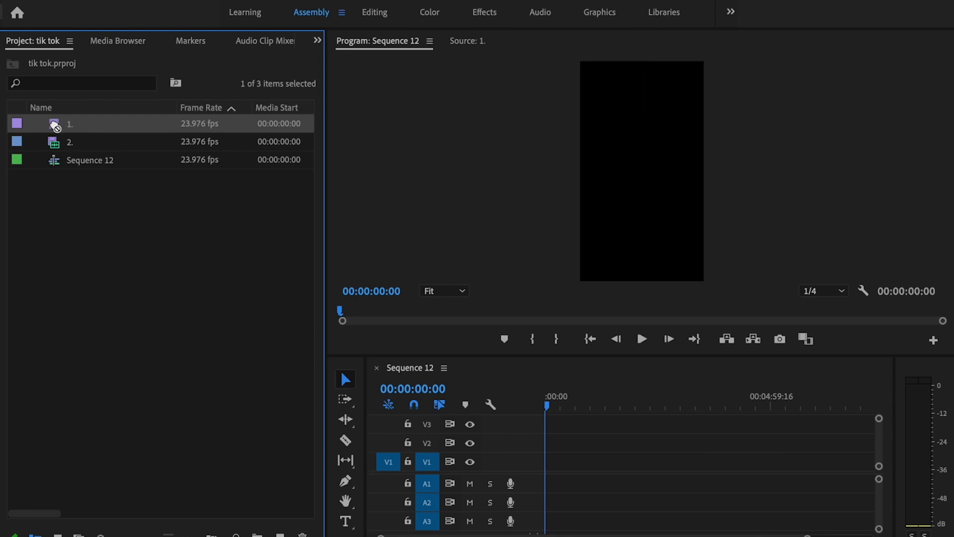
Place clip 1 on Sequence 12's timeline, keeping the existing vertical sequence settings
double_click(68, 123)
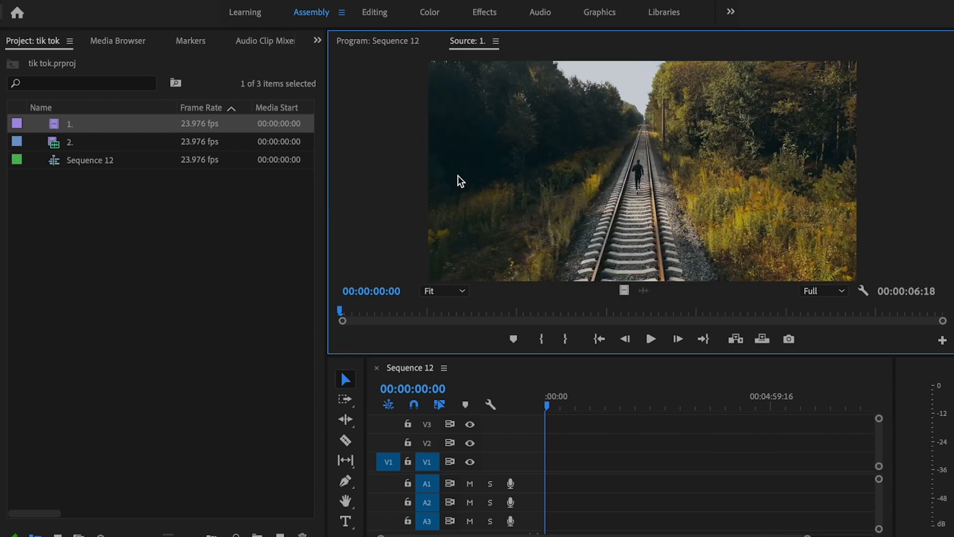
mouse_move(52, 132)
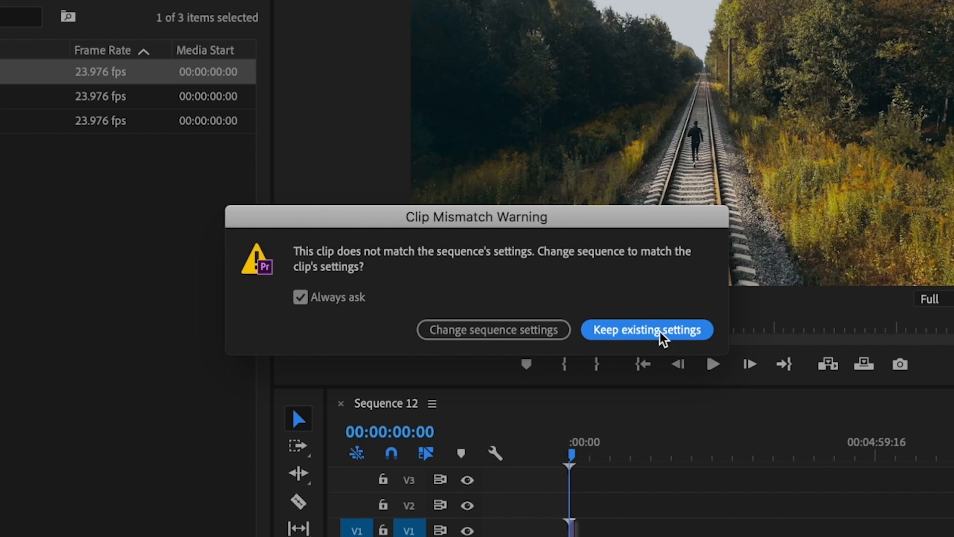
left_click(646, 329)
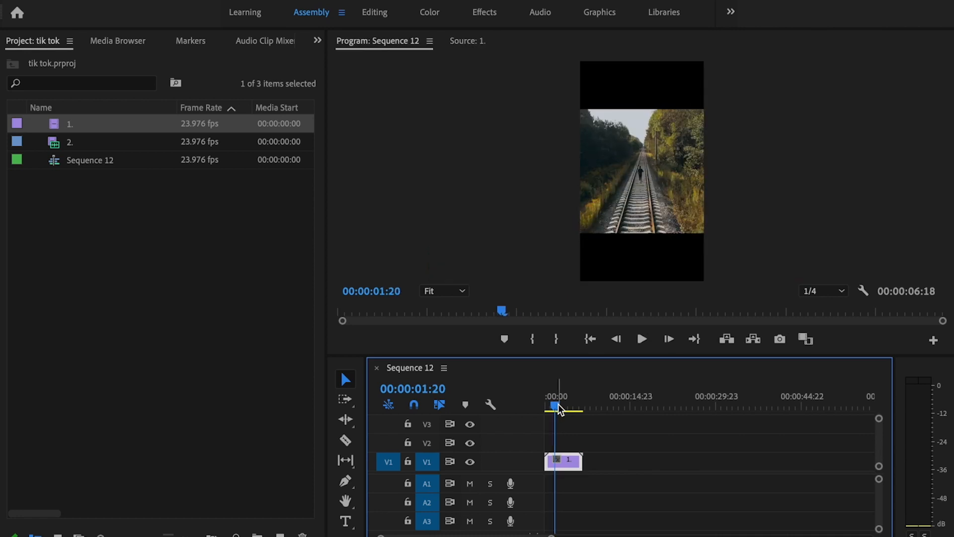
In the Editing workspace, scale clip 1 to 181% and shift Position X to 621
left_click(544, 405)
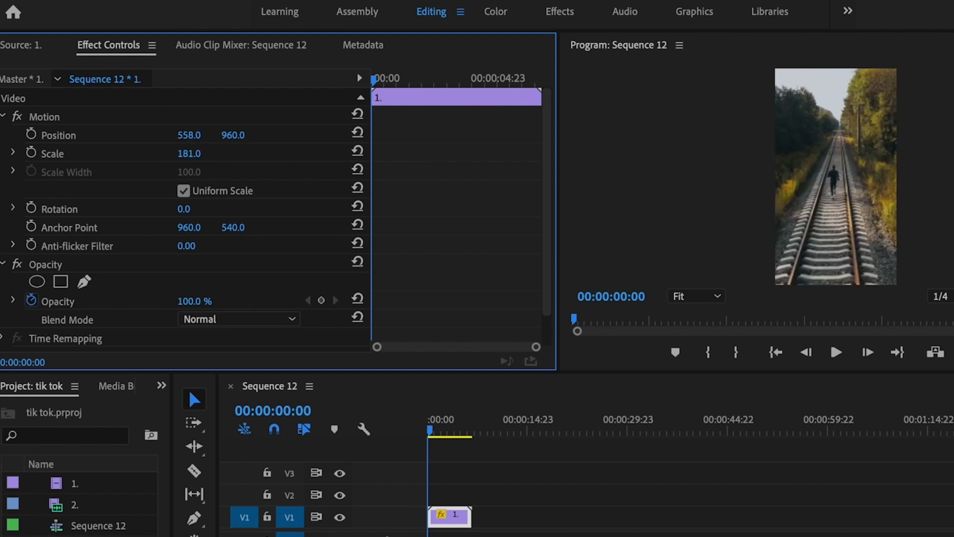
left_click_drag(189, 135, 201, 134)
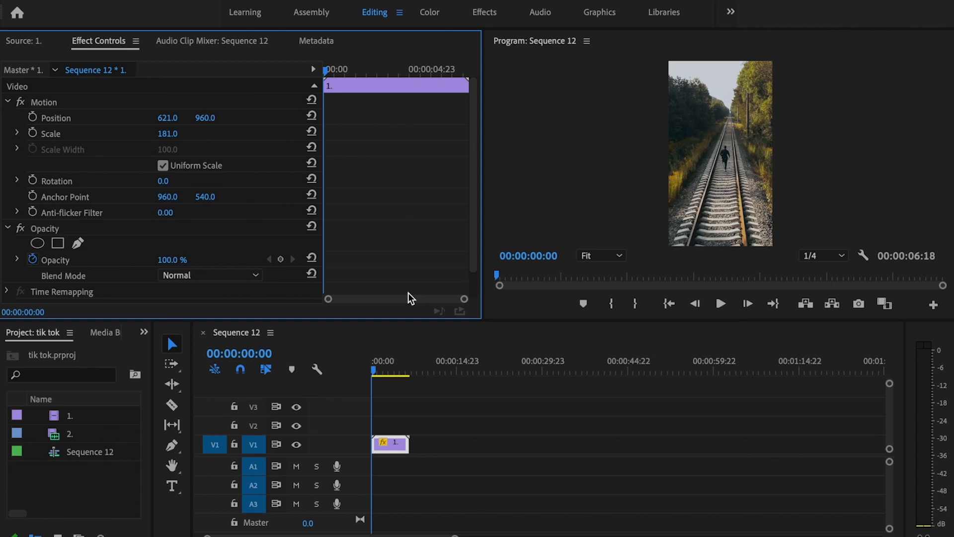
mouse_move(352, 64)
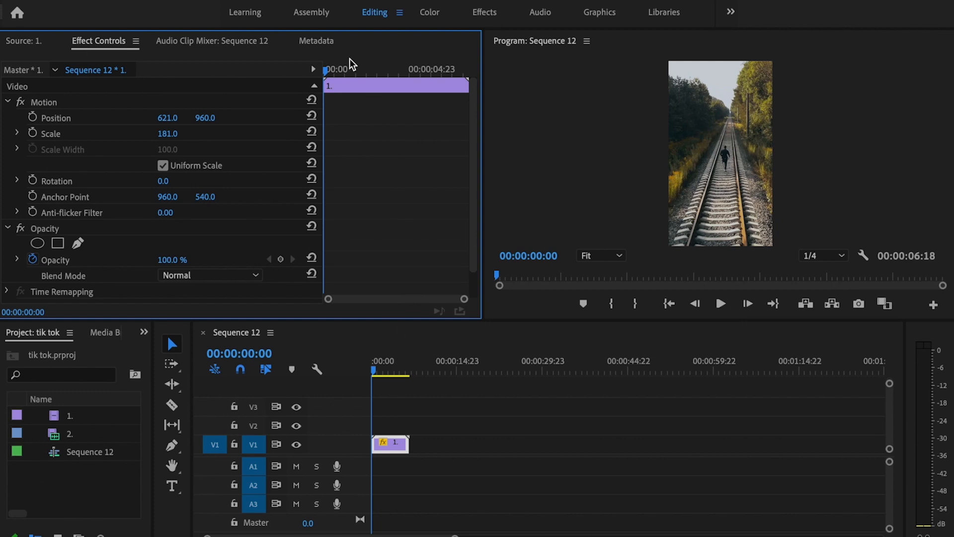
left_click(311, 12)
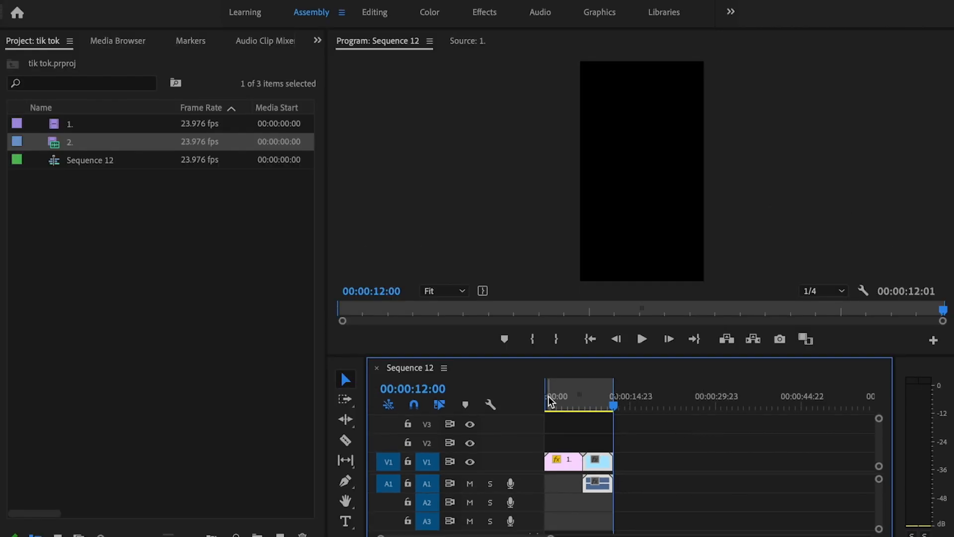
mouse_move(570, 423)
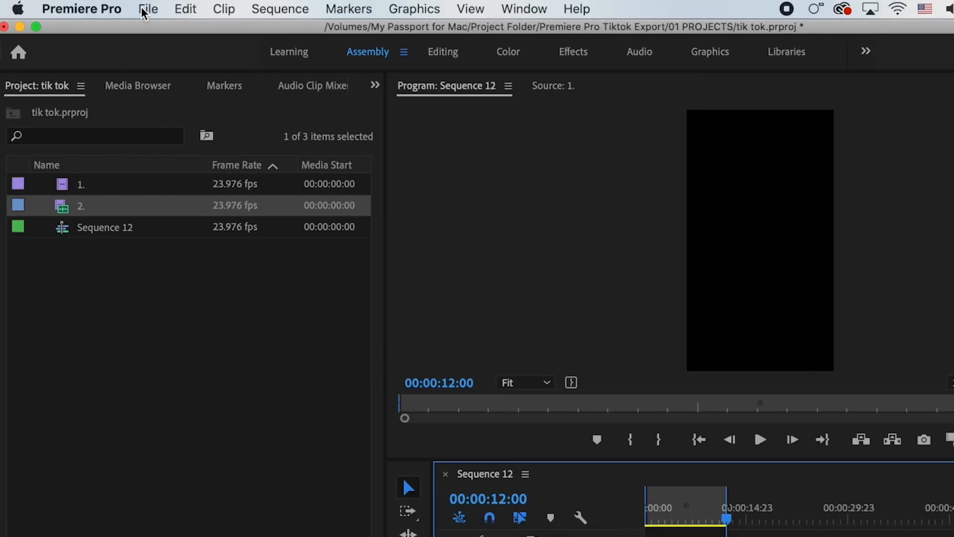
Bring up Export Media settings for Sequence 12, keeping H.264 as the format
left_click(148, 9)
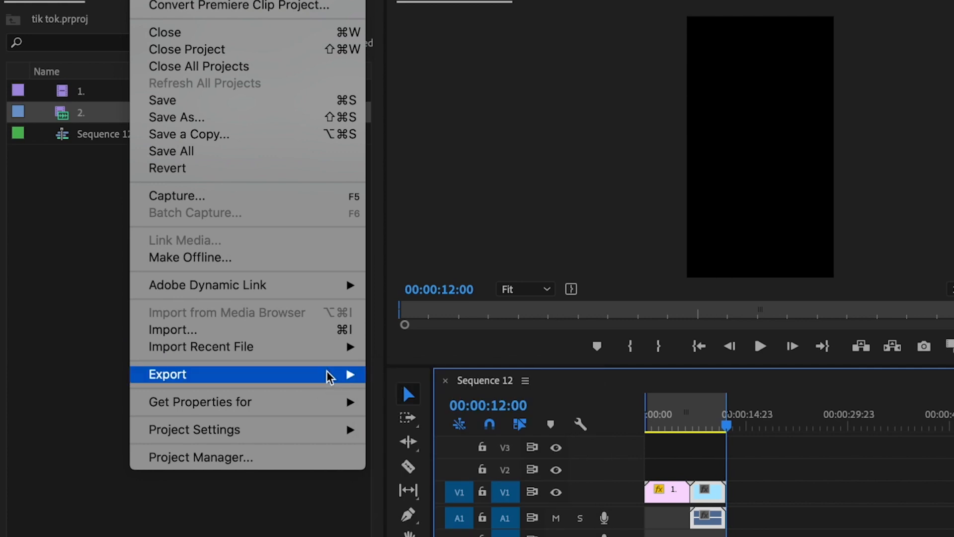
left_click(167, 374)
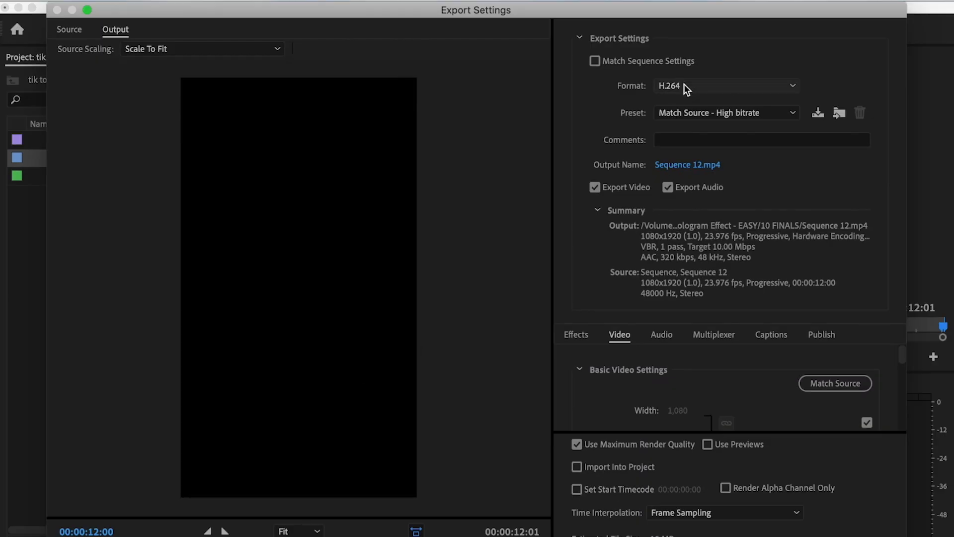
left_click(726, 86)
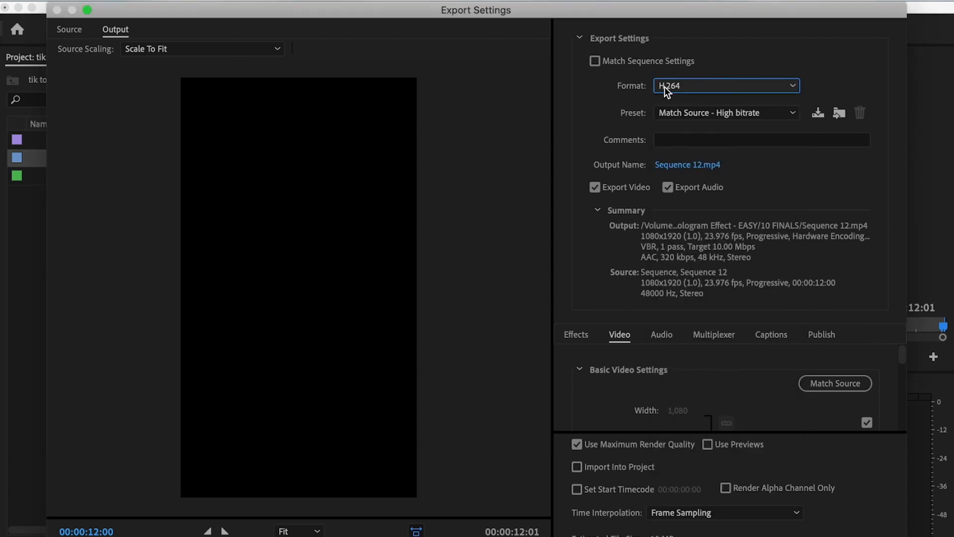
Choose the High Quality 1080p HD export preset
left_click(725, 112)
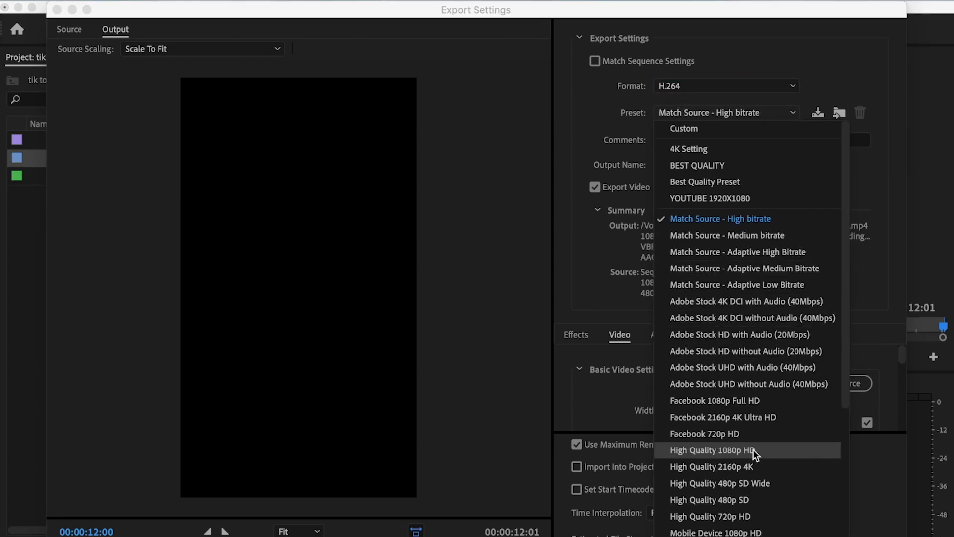
left_click(712, 450)
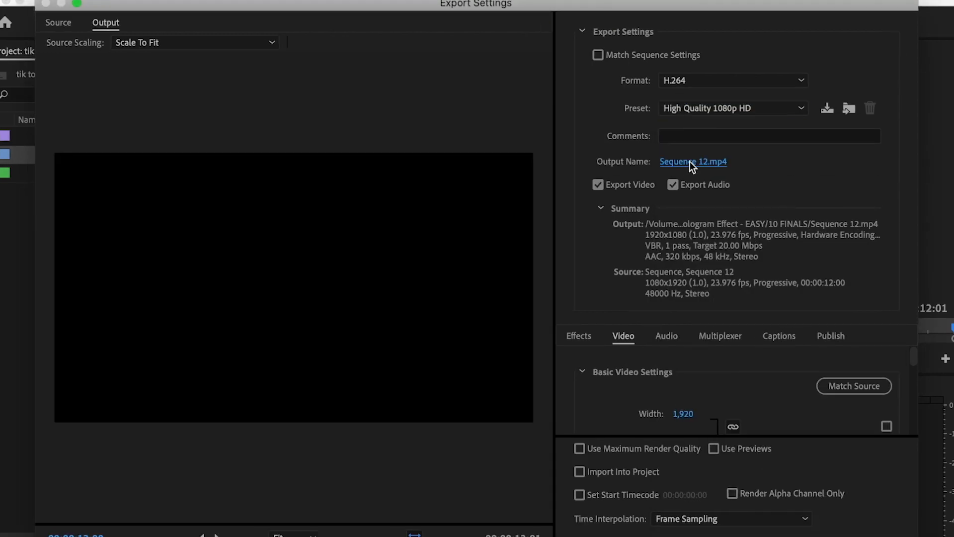
Name the export output file Tiktok.mp4 in the 10 FINALS folder
left_click(692, 161)
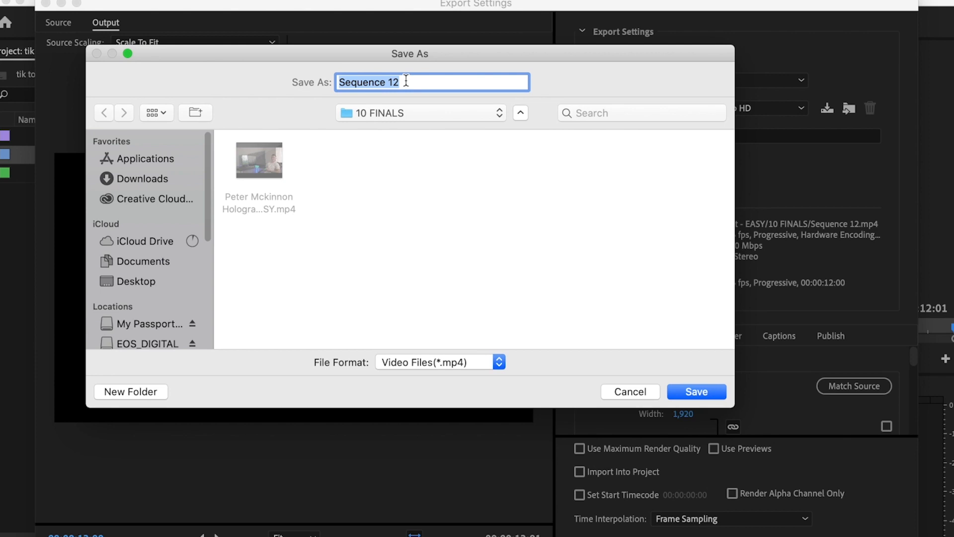
type("Tiktok")
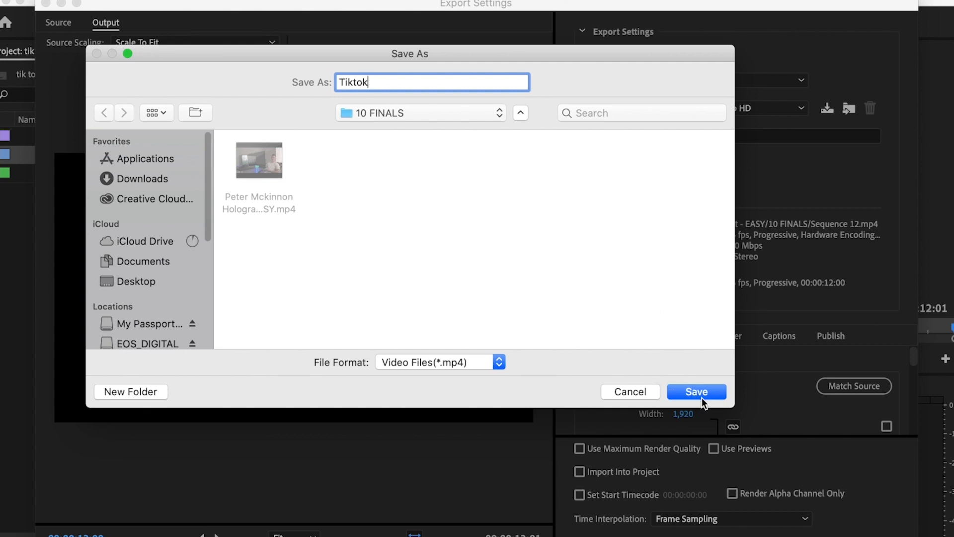
left_click(696, 392)
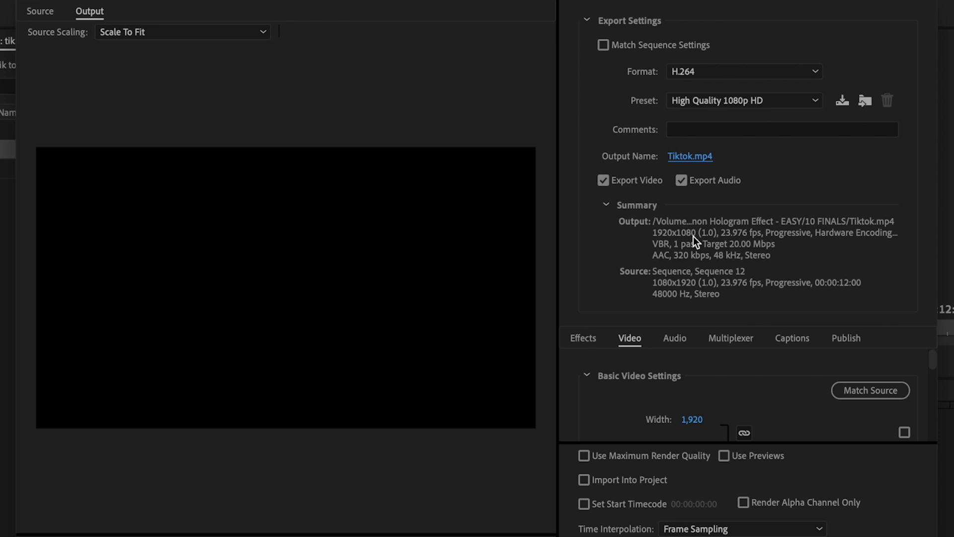
Set a vertical 1080x1920 export frame, keep frame rate matching source, toggle Render at Maximum Depth
scroll("down", 3)
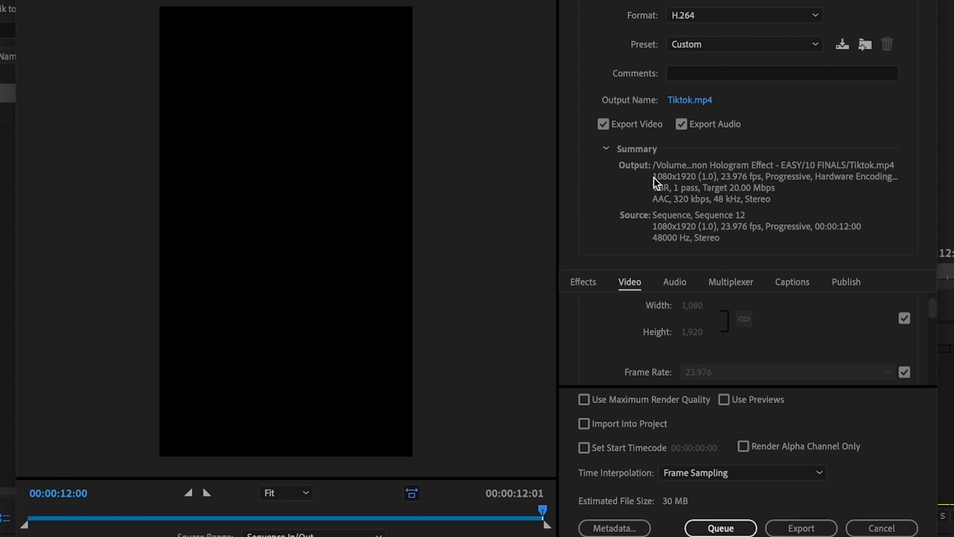
mouse_move(923, 322)
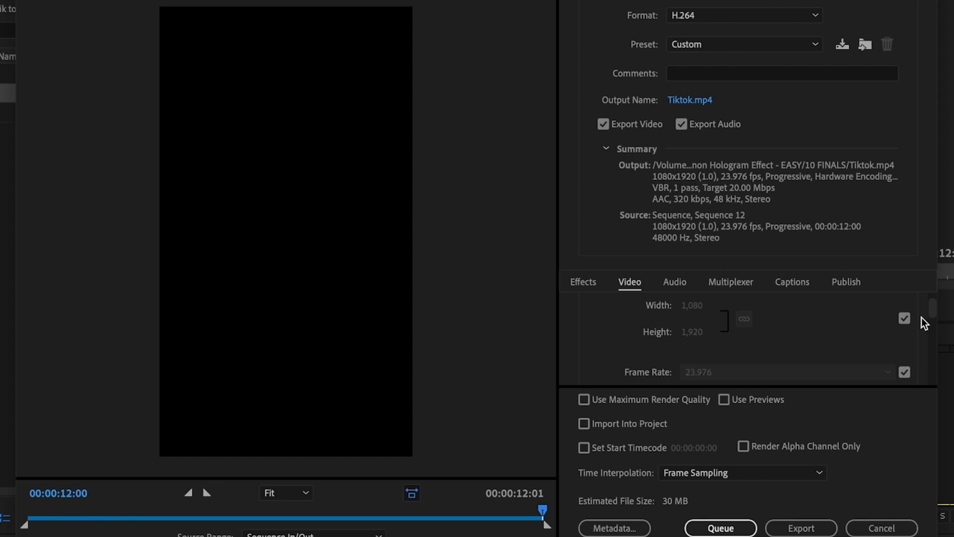
scroll("down", 3)
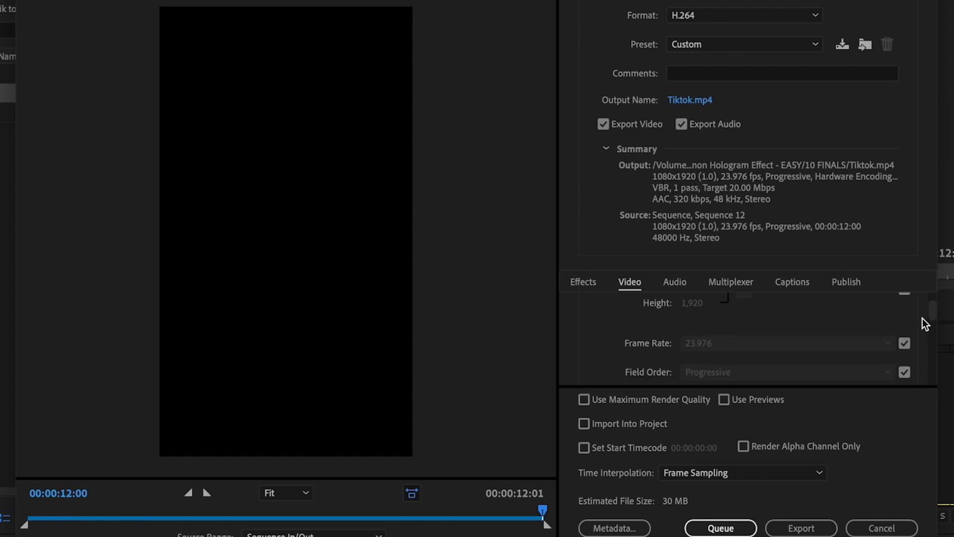
scroll("down", 3)
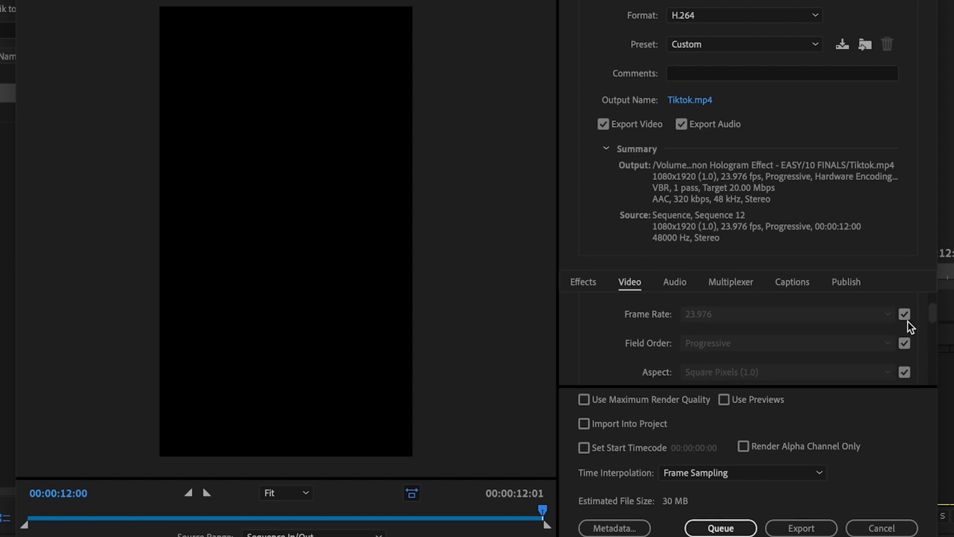
left_click(904, 314)
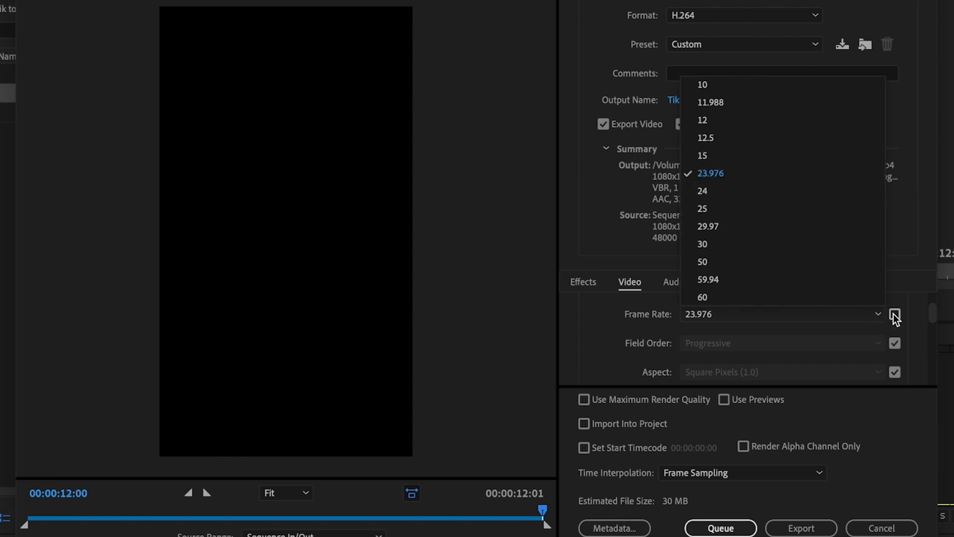
left_click(709, 173)
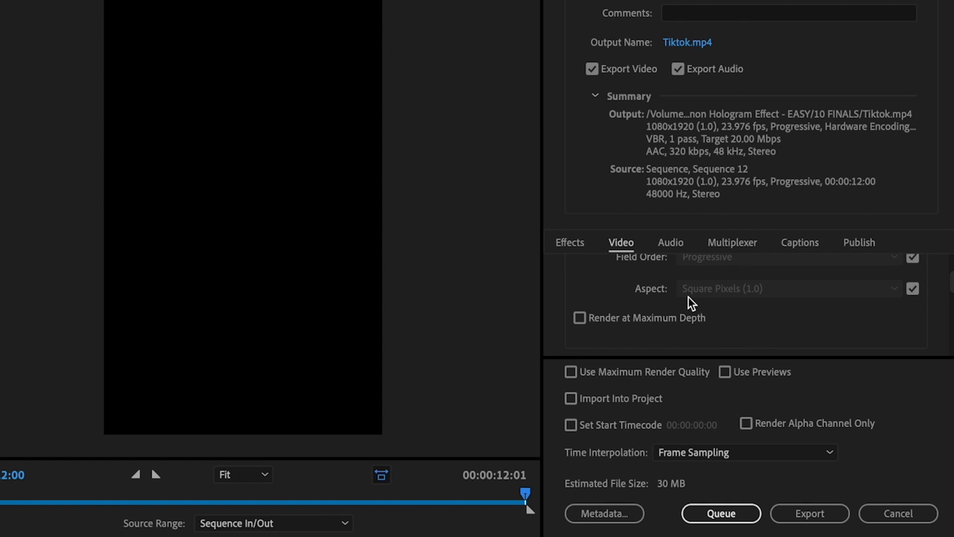
mouse_move(826, 308)
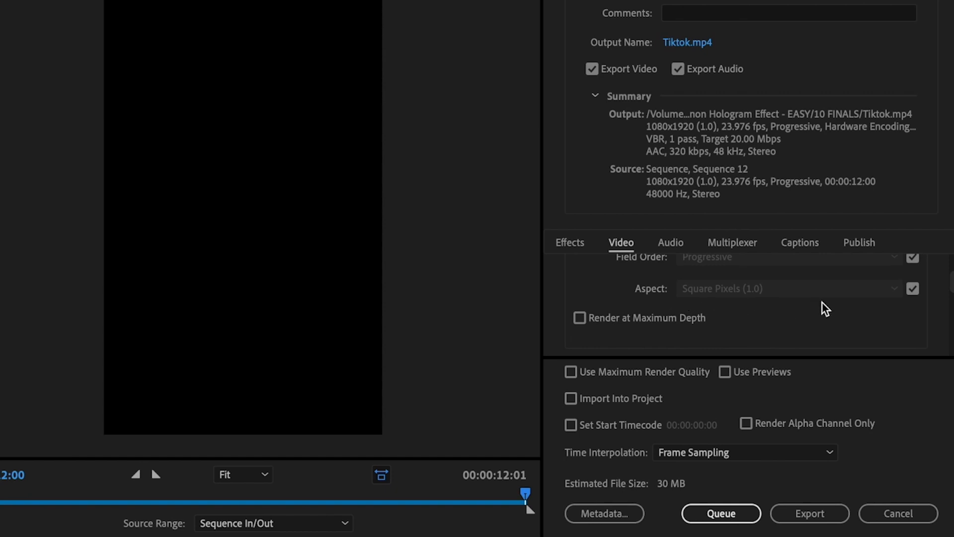
mouse_move(580, 317)
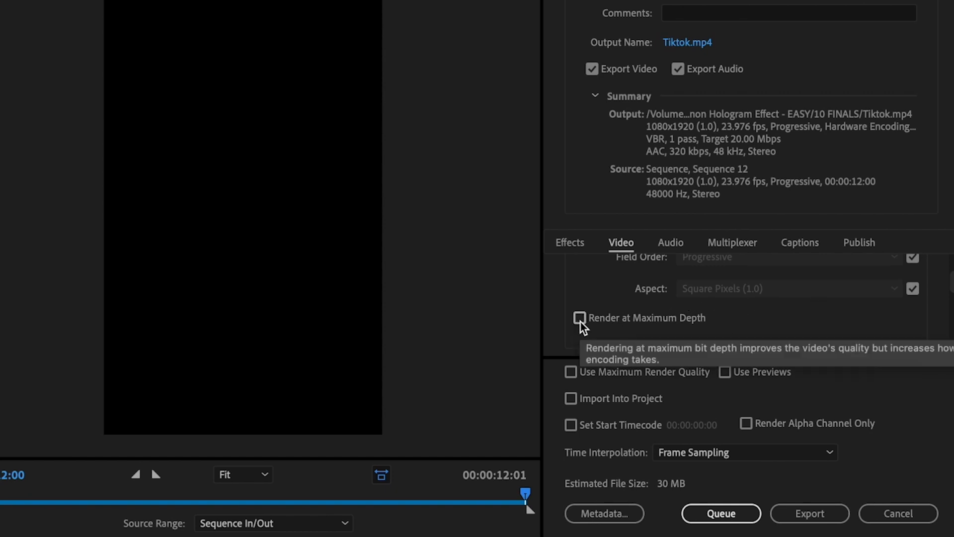
left_click(578, 317)
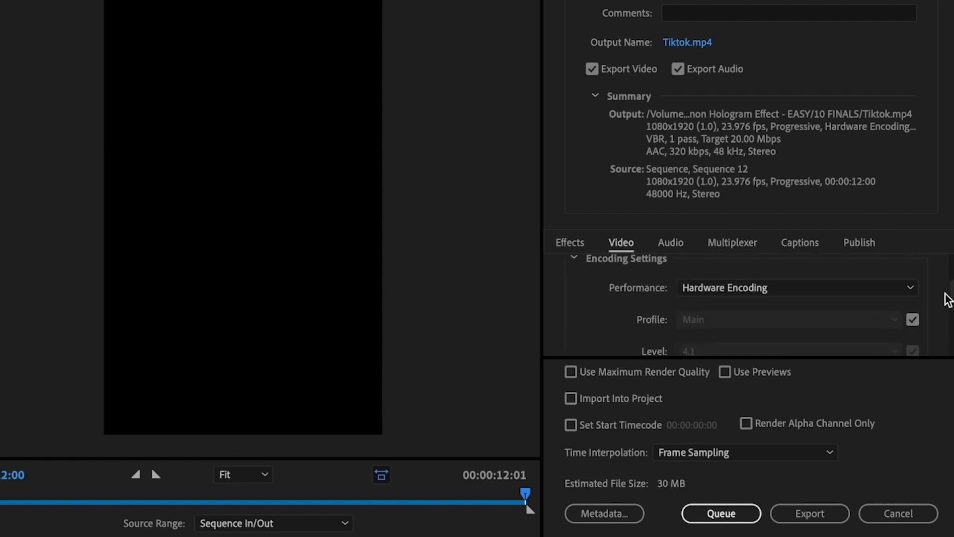
Set Performance to Software Encoding and the H.264 profile to High
left_click(796, 287)
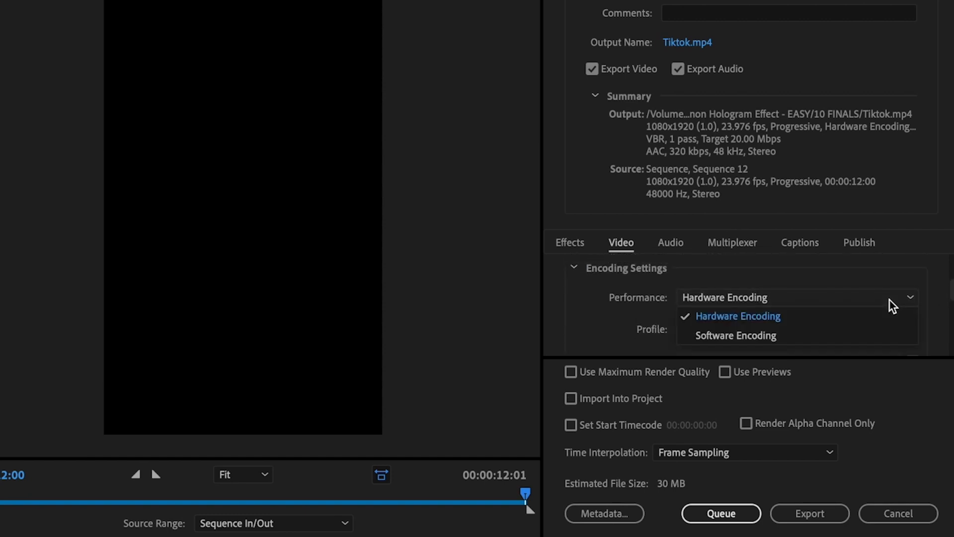
left_click(736, 335)
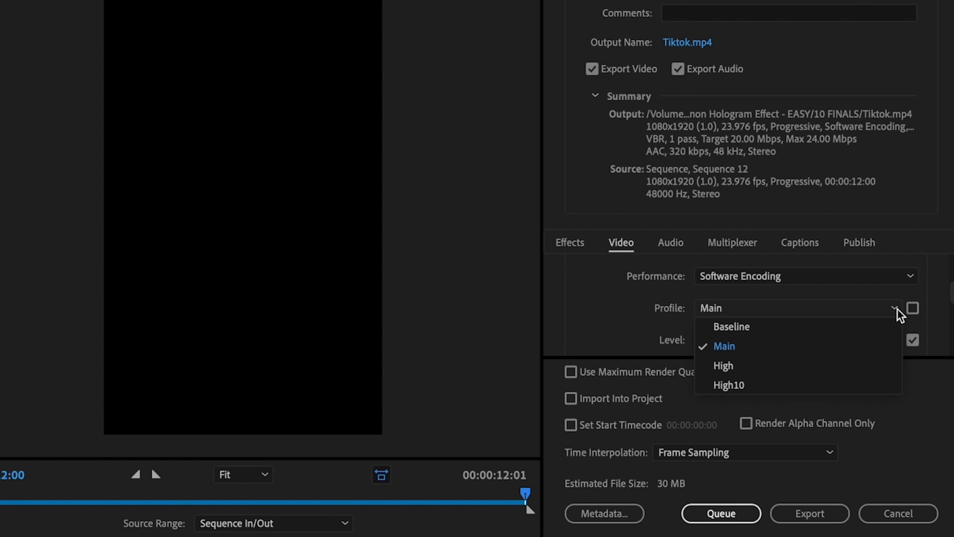
left_click(722, 365)
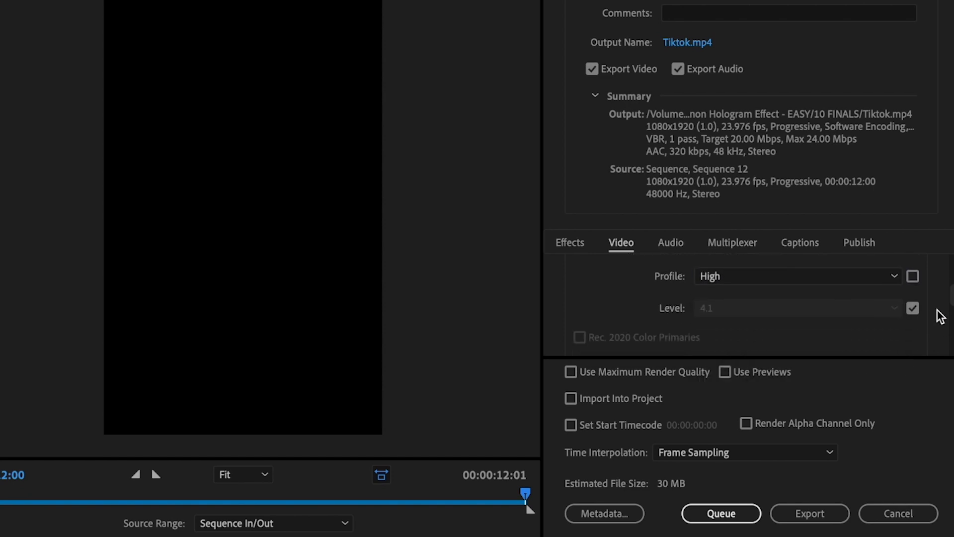
left_click(796, 307)
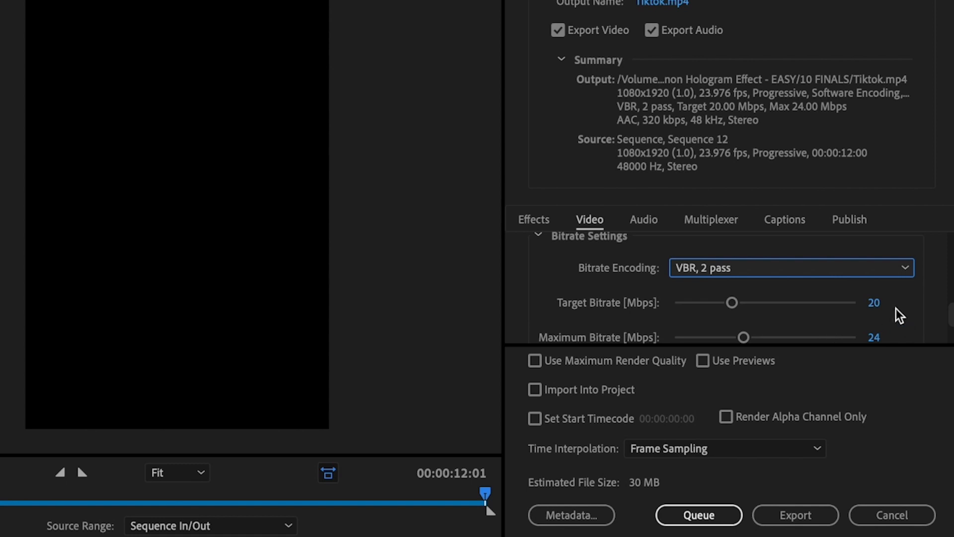
Set VBR 2-pass with 15 Mbps target, 40 Mbps maximum, and enable Use Maximum Render Quality
left_click(872, 302)
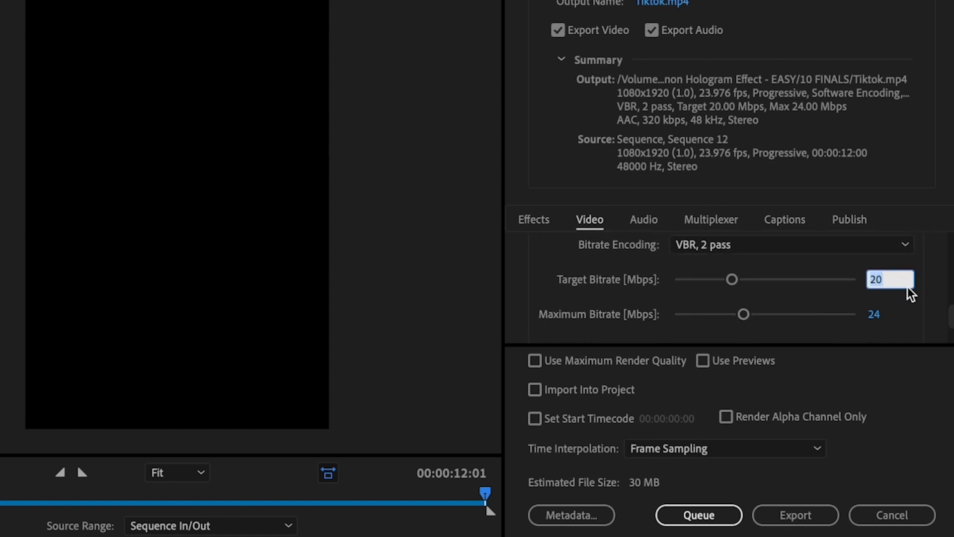
type("15")
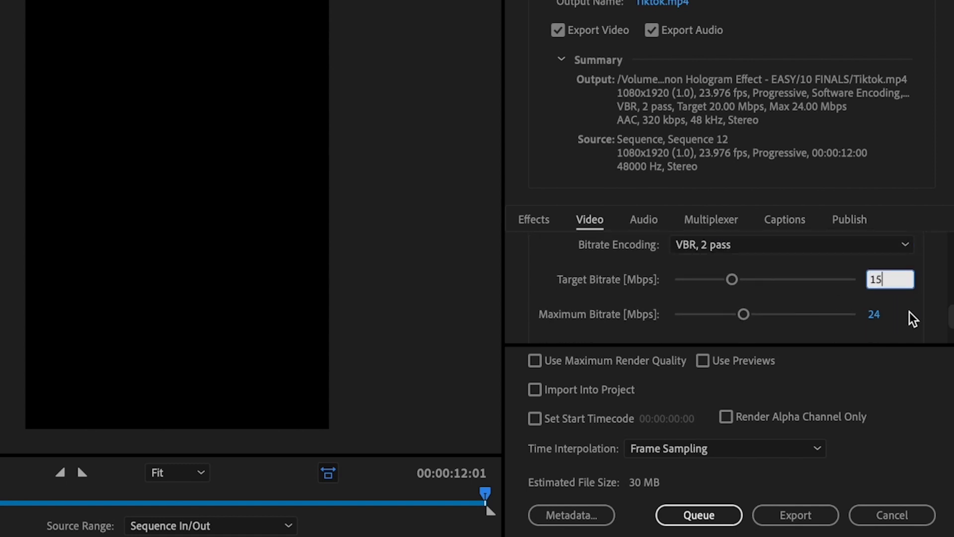
type("4")
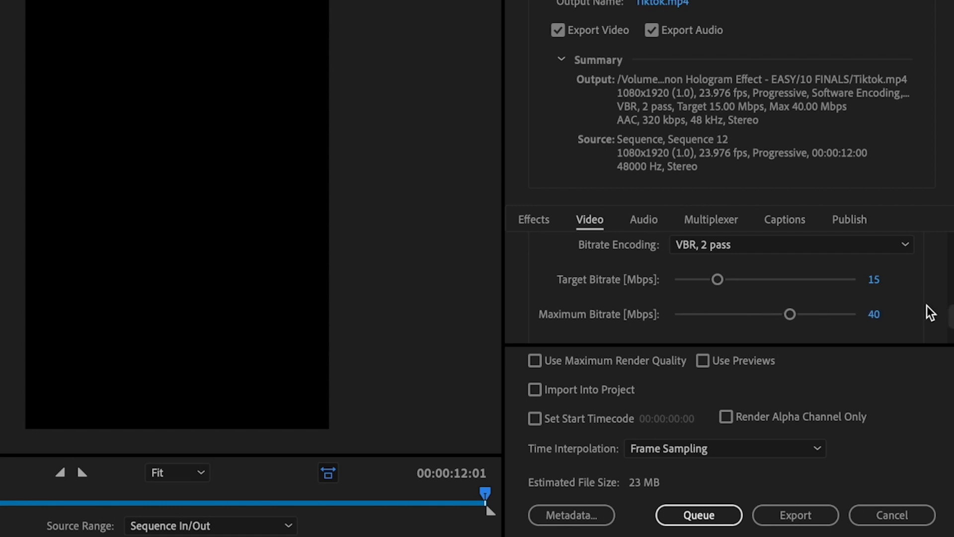
scroll("down", 3)
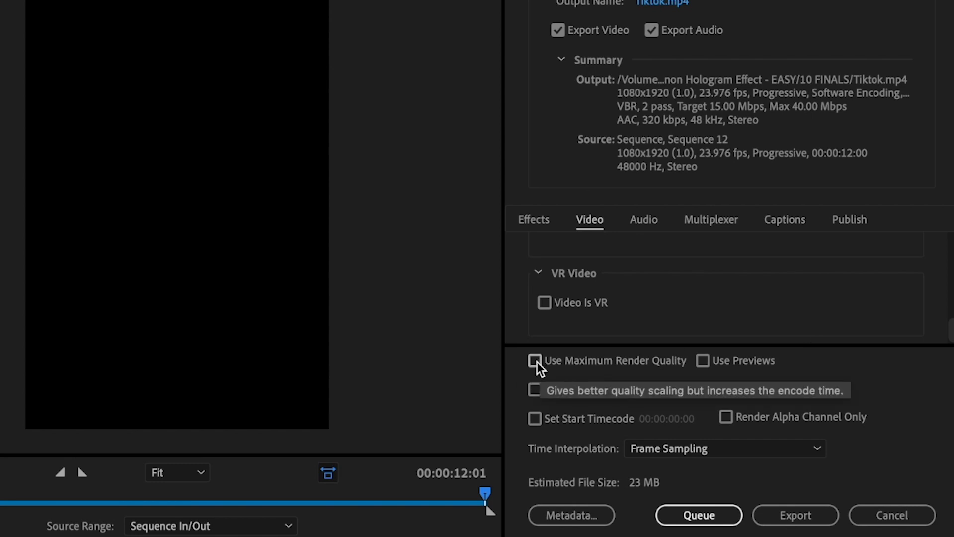
left_click(536, 359)
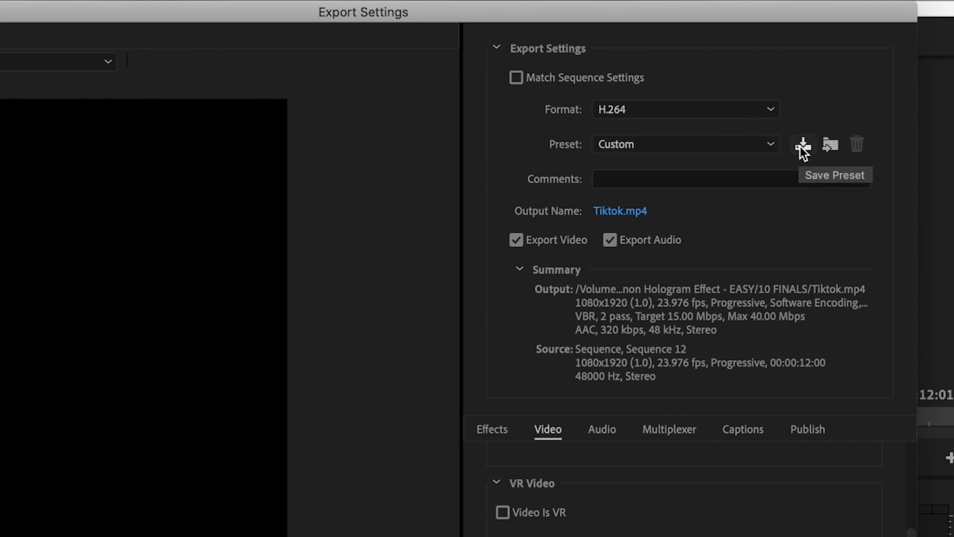
Save the export settings as a preset named 'Tik Tok Export Settings'
left_click(802, 144)
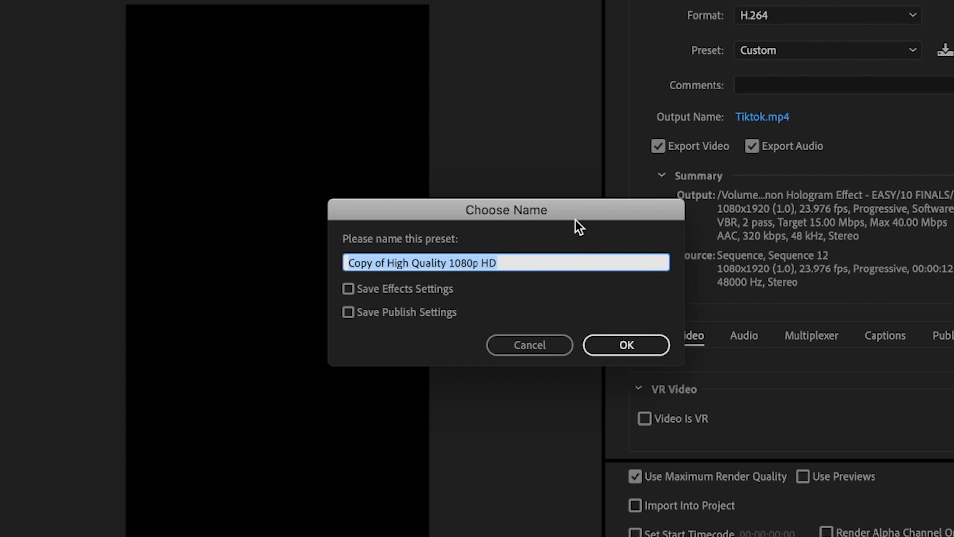
type("Tik Tok Export")
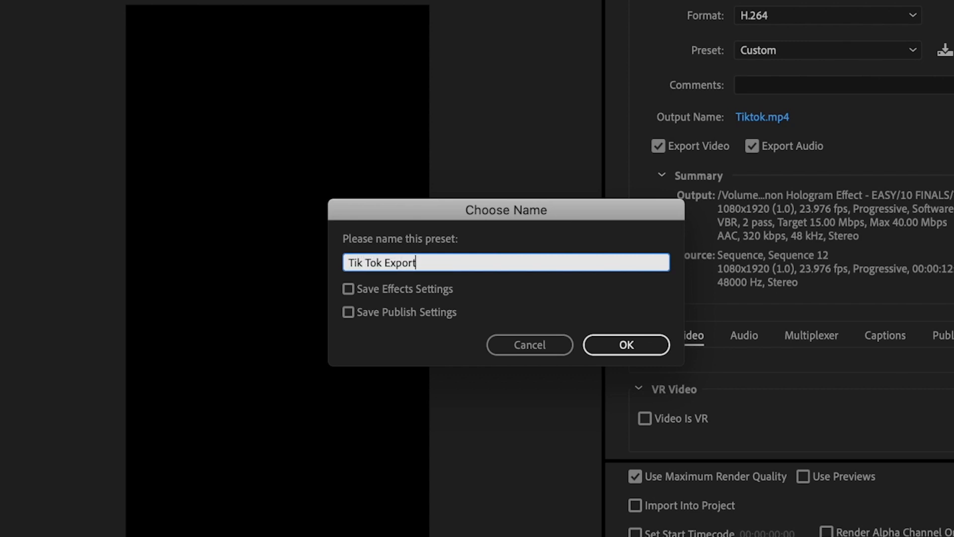
type("Settings")
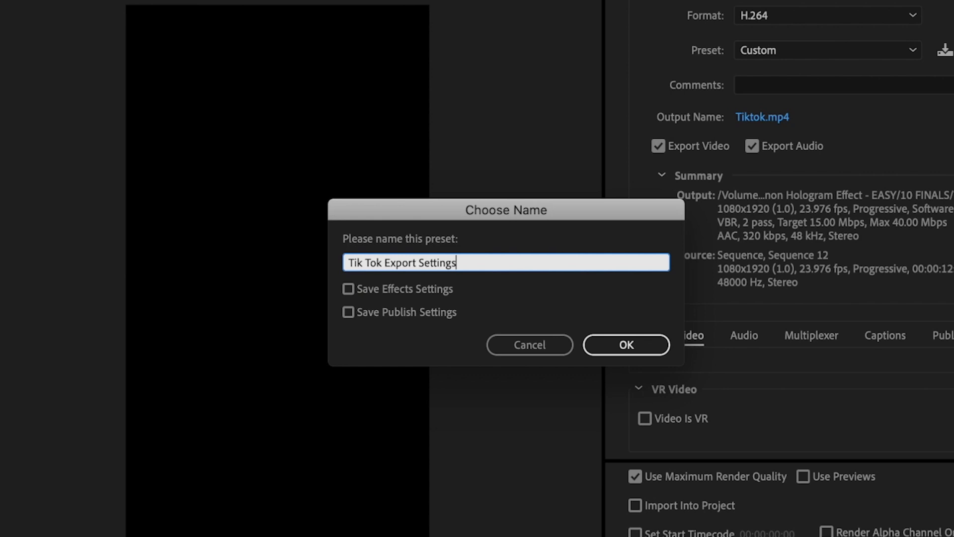
mouse_move(625, 344)
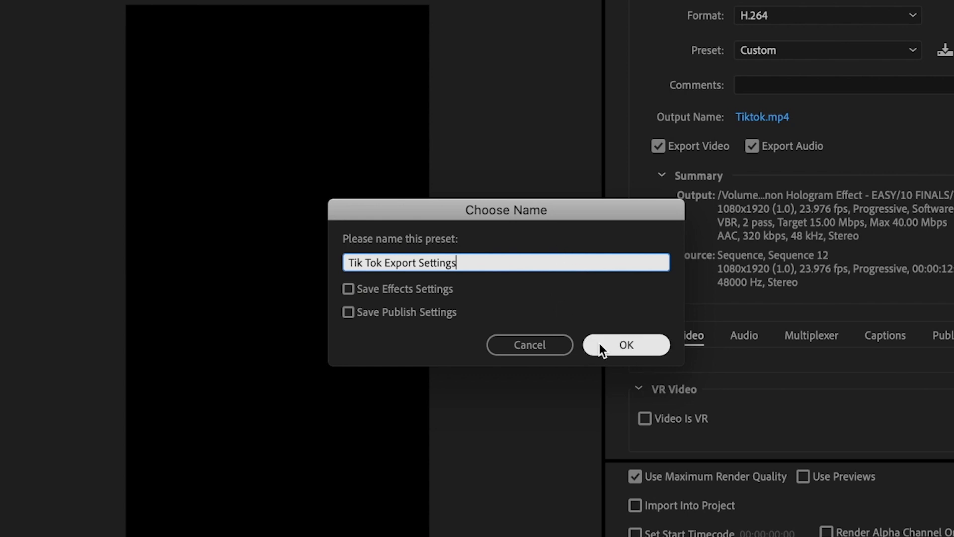
left_click(625, 345)
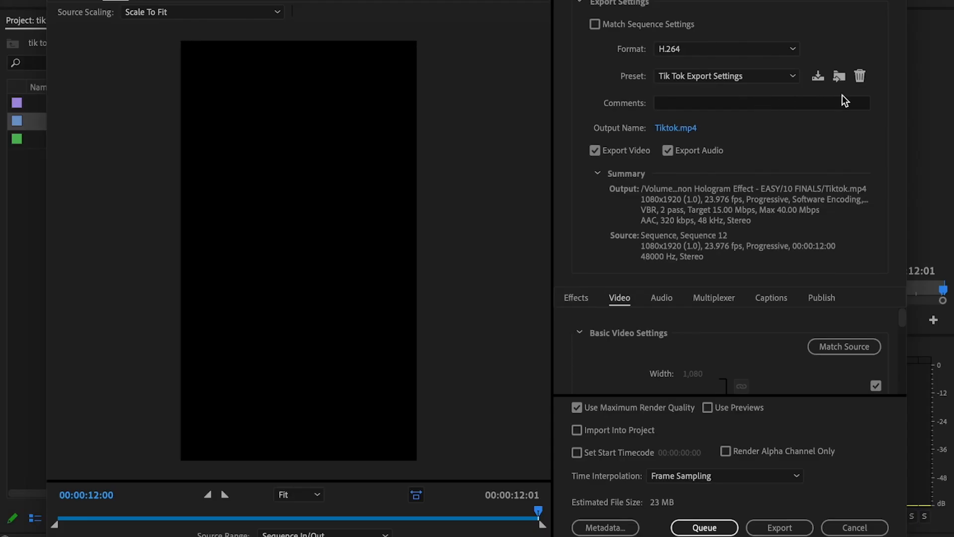
mouse_move(885, 99)
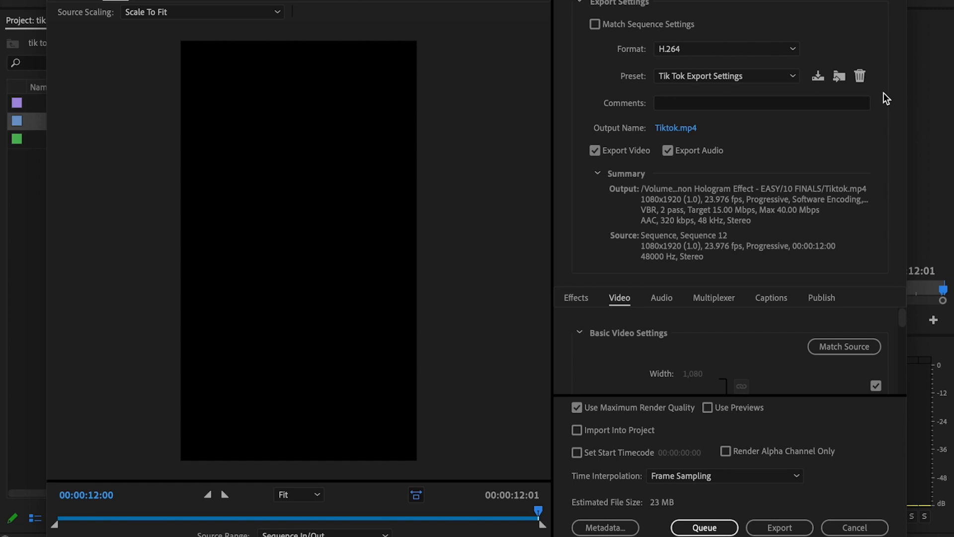